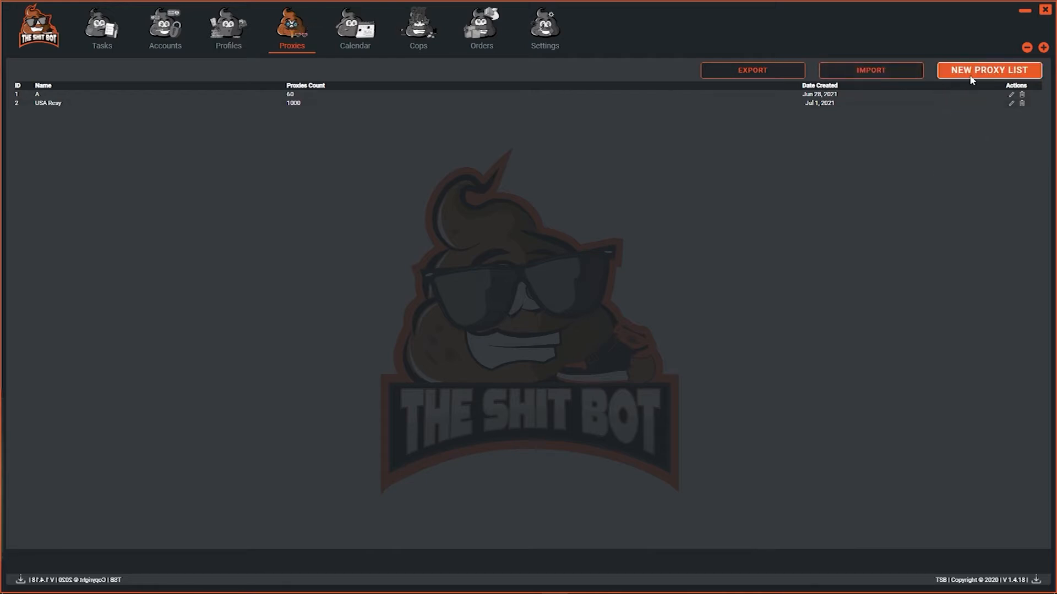
# Start a new proxy list from the Proxies tab.
pyautogui.click(989, 70)
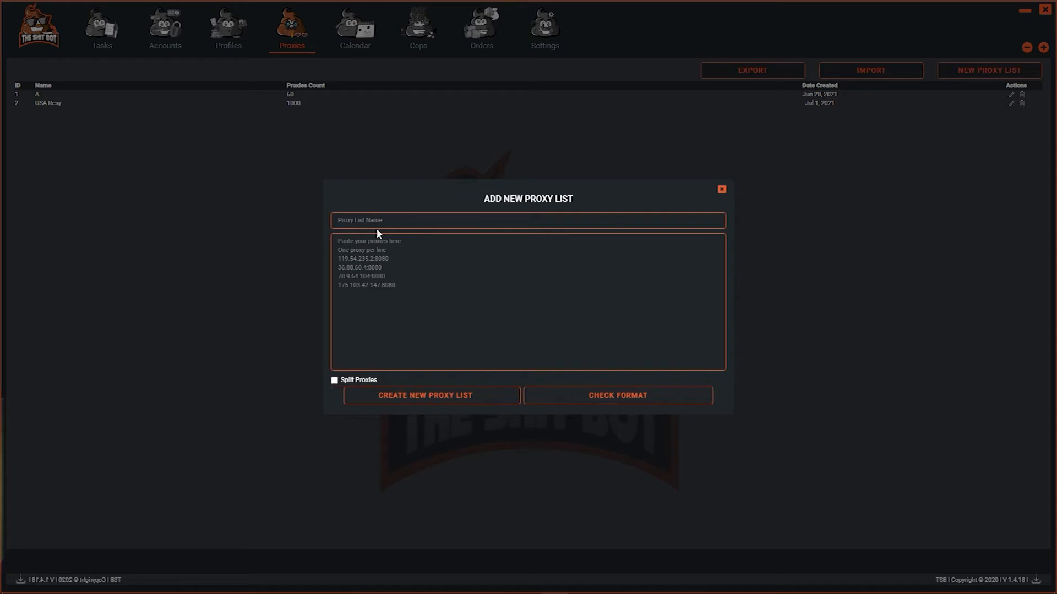
pyautogui.moveTo(377, 233)
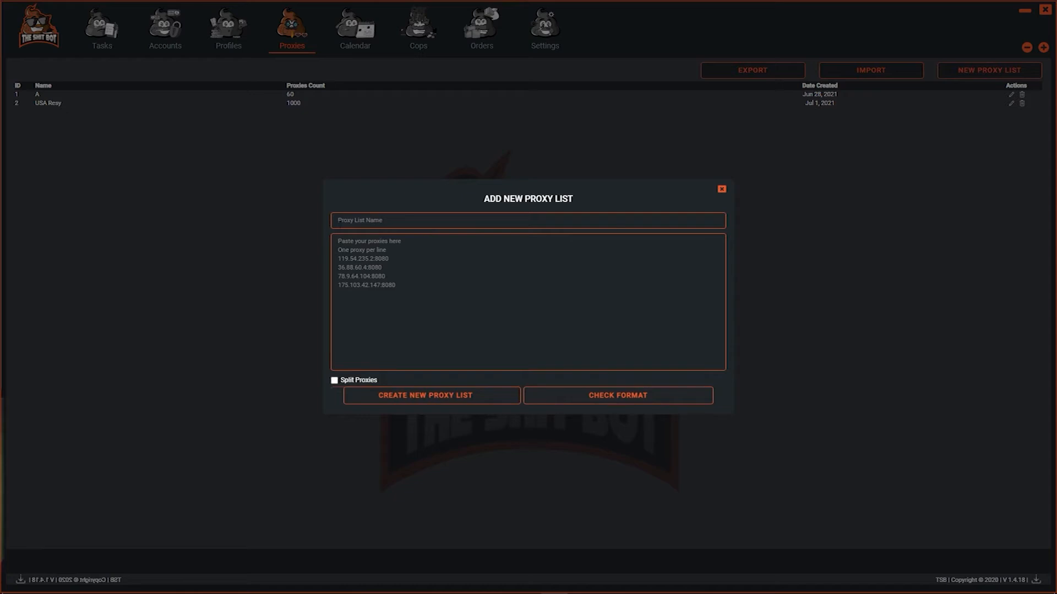
pyautogui.moveTo(300, 222)
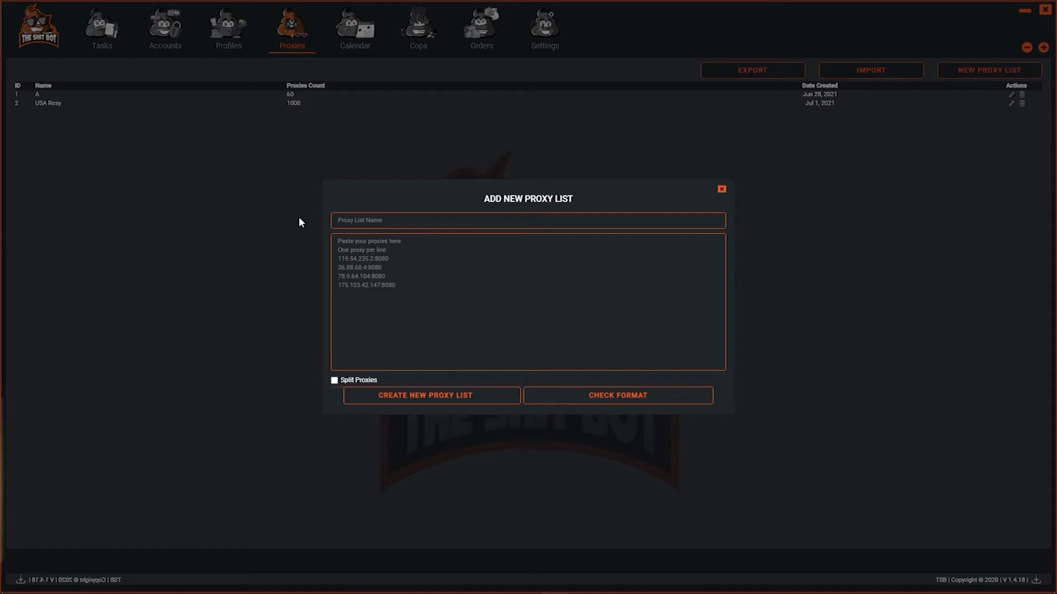
pyautogui.moveTo(247, 201)
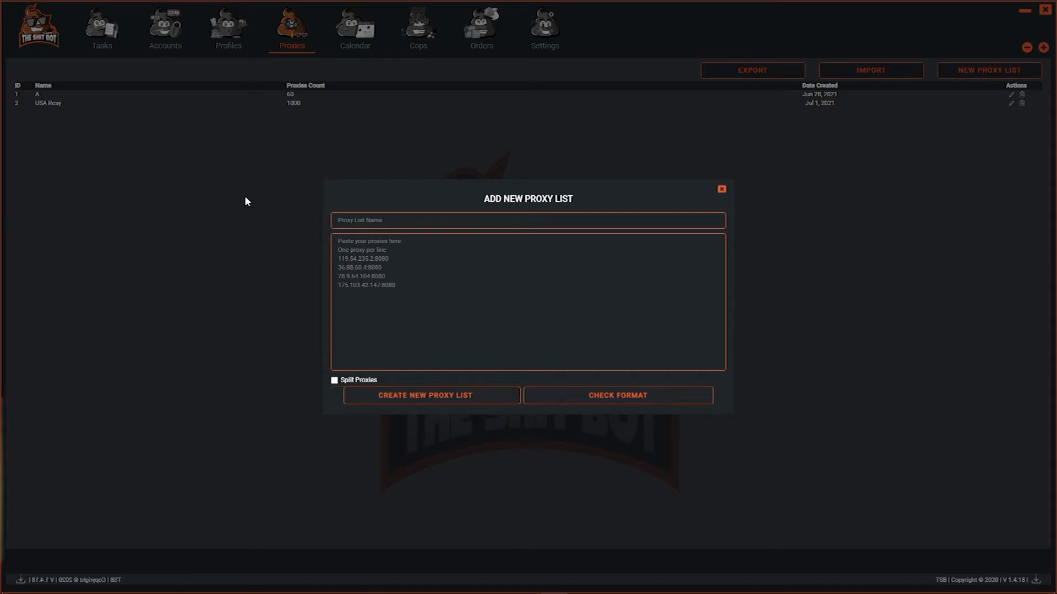
pyautogui.moveTo(193, 167)
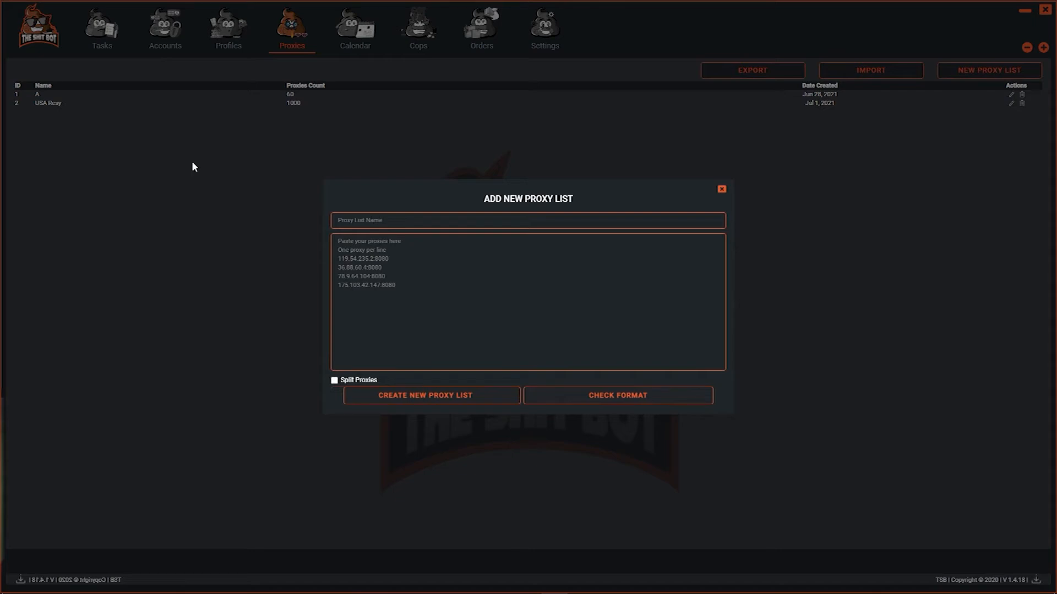
pyautogui.moveTo(158, 126)
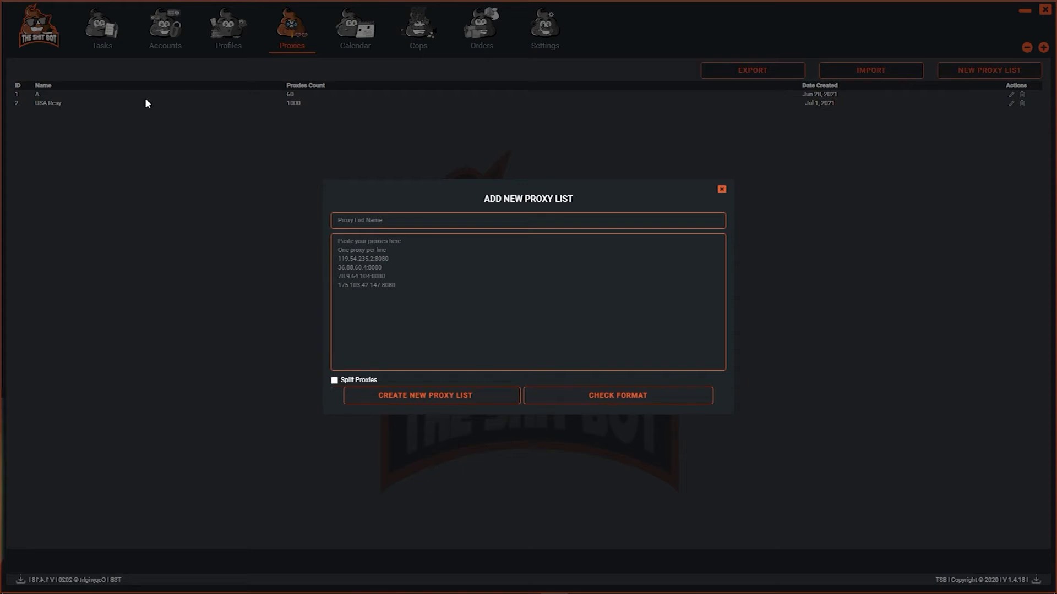
pyautogui.moveTo(154, 95)
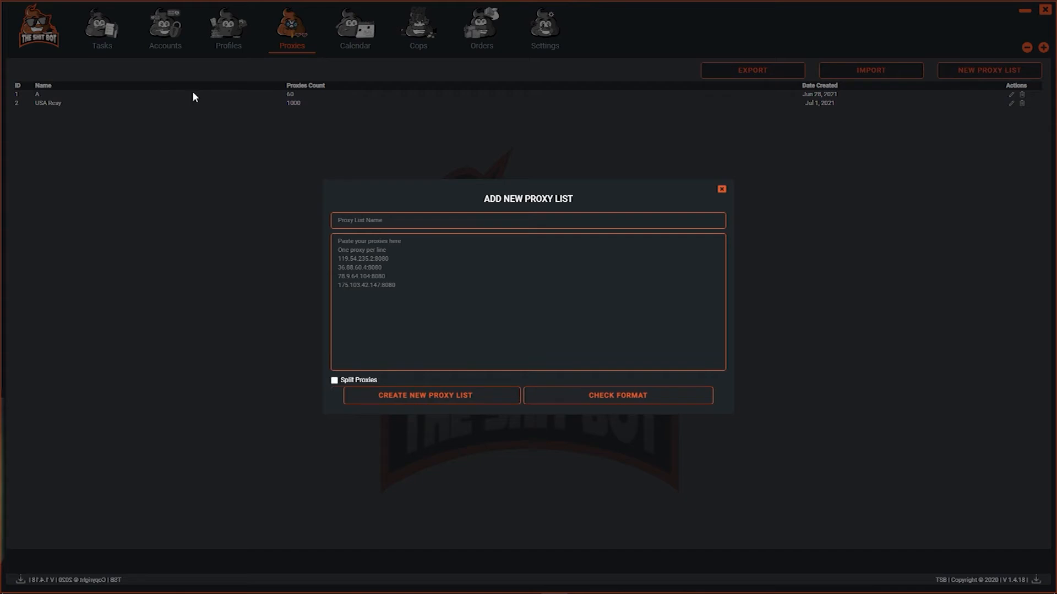
pyautogui.moveTo(292, 128)
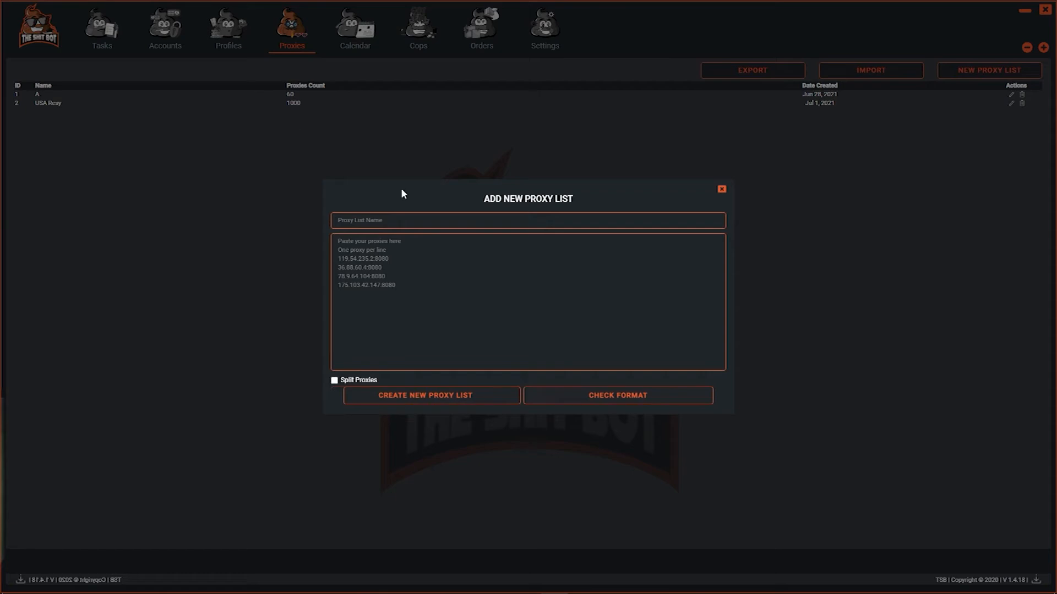
pyautogui.moveTo(714, 217)
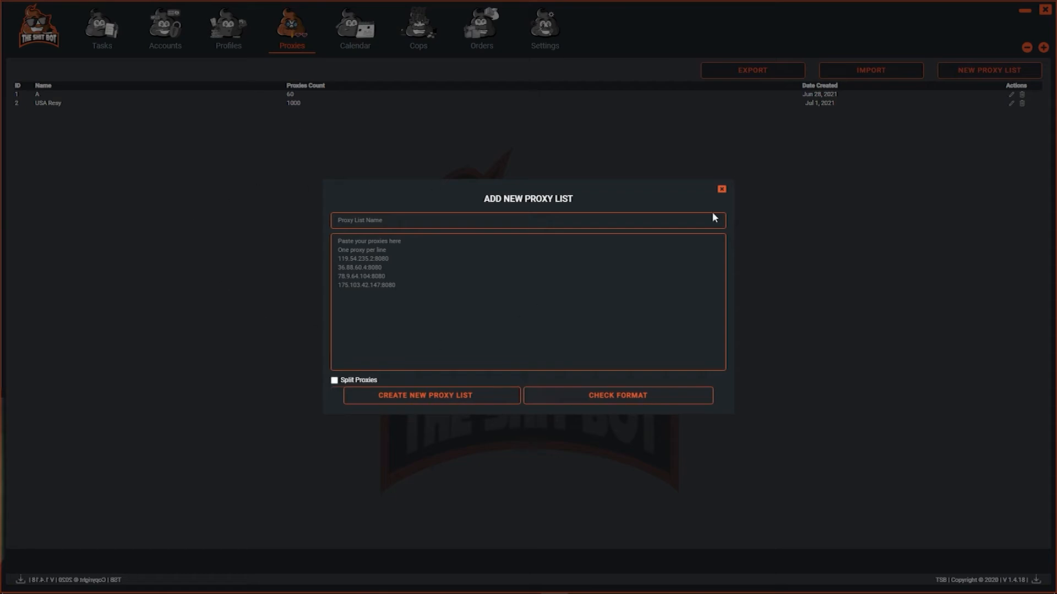
# Assign the first profile, George Jig, to the United Kingdom size 7 task.
pyautogui.click(100, 24)
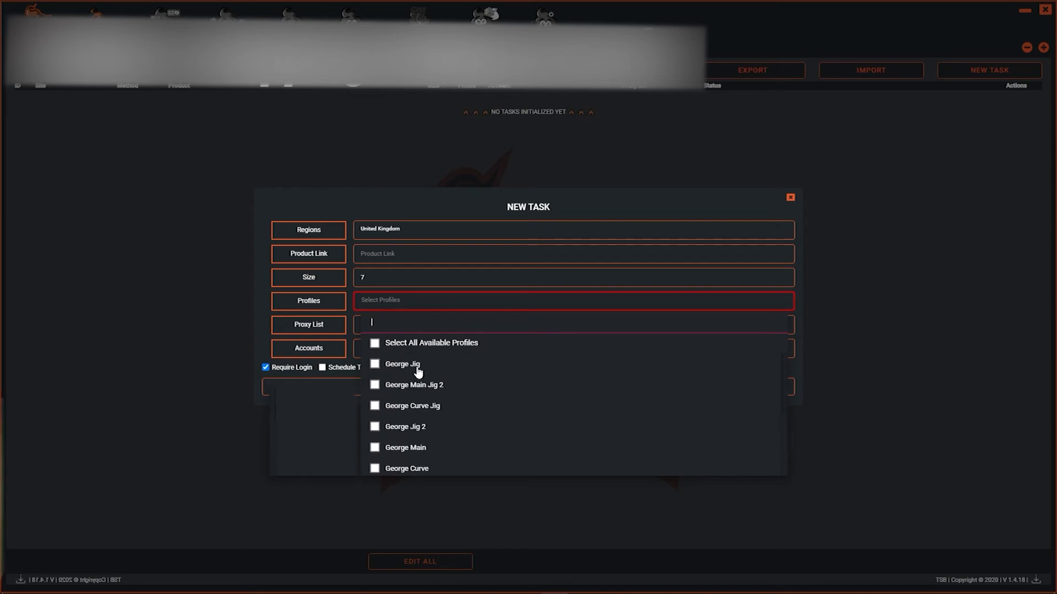
pyautogui.click(403, 364)
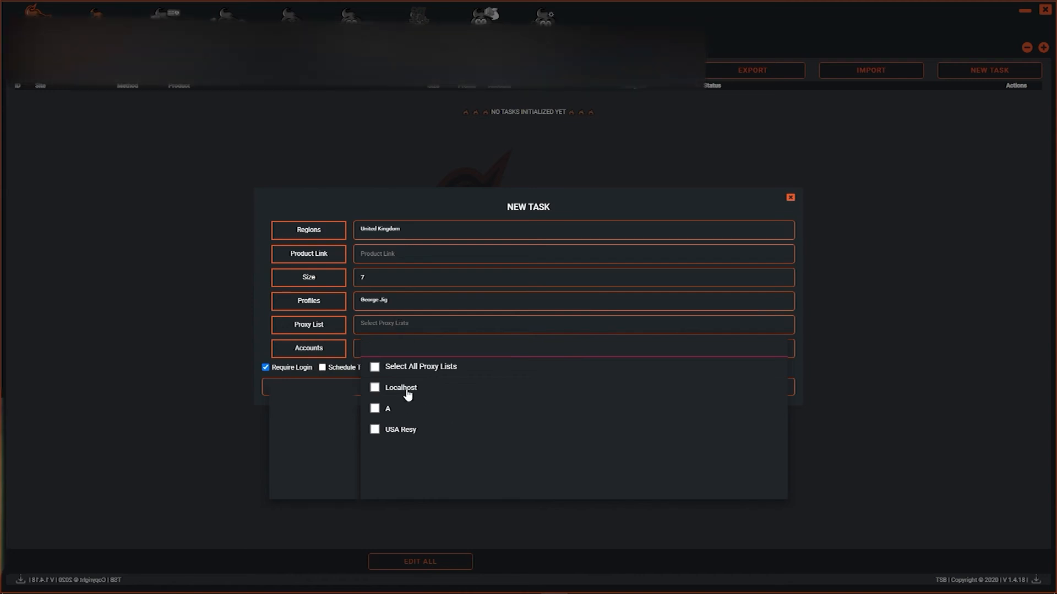
# Tick the Localhost proxy list for the task.
pyautogui.click(401, 387)
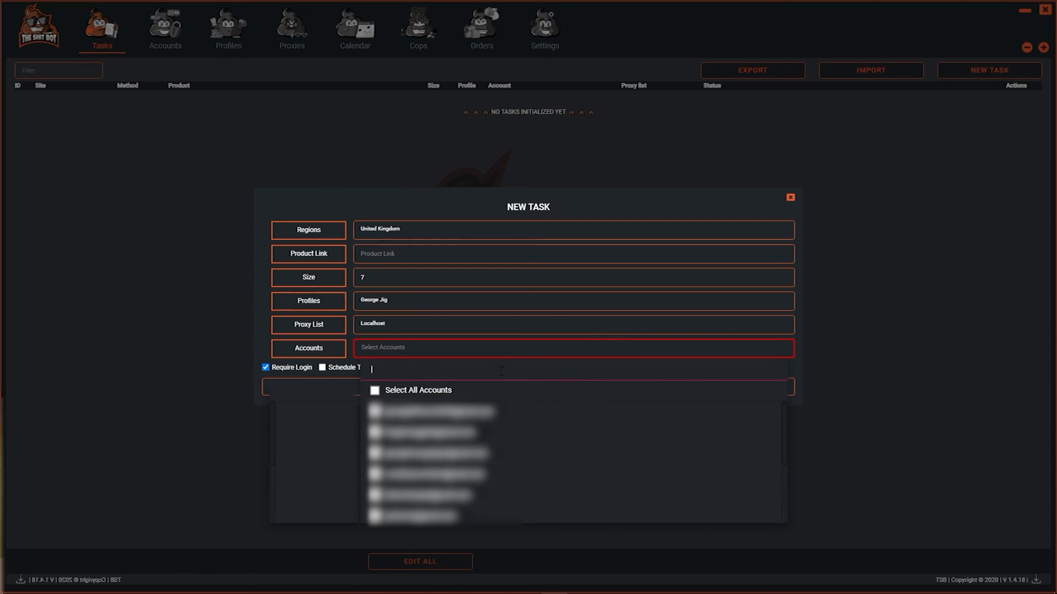
pyautogui.click(374, 391)
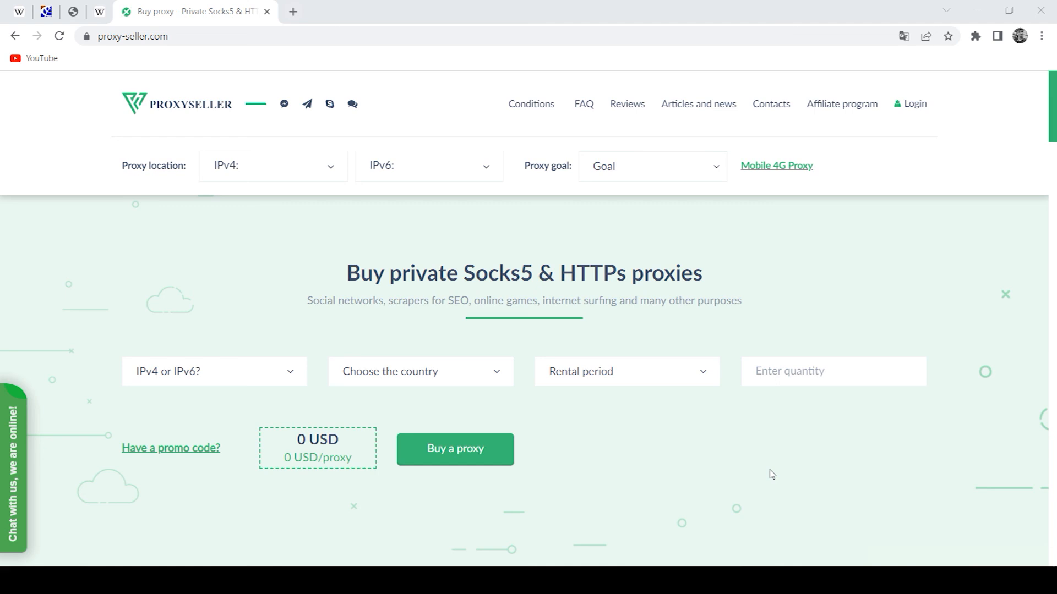
pyautogui.moveTo(769, 453)
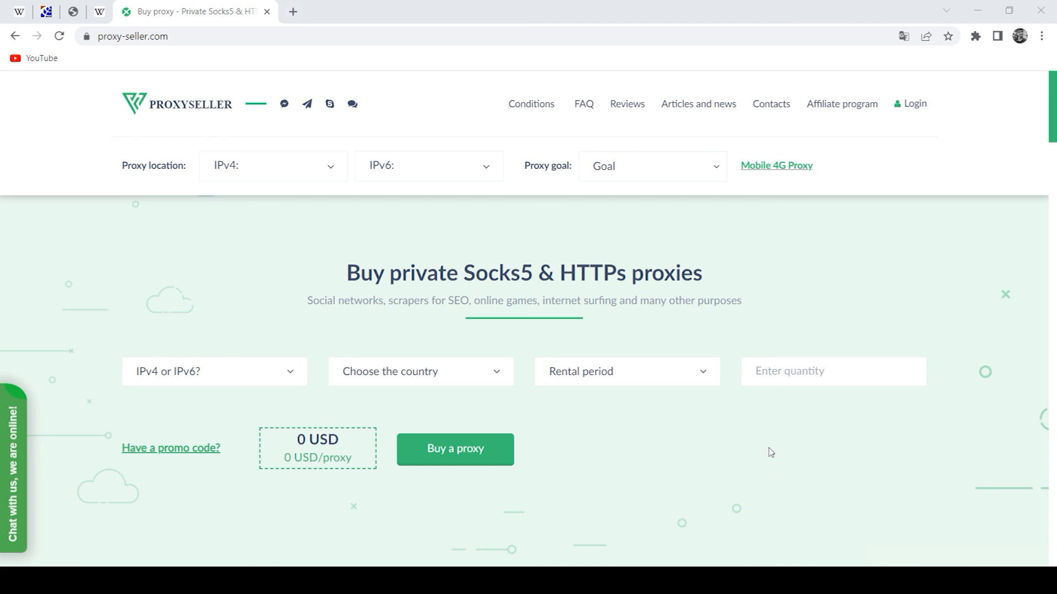
# Scroll down proxy-seller.com to the IPv4 price-per-country table.
pyautogui.scroll(-3)
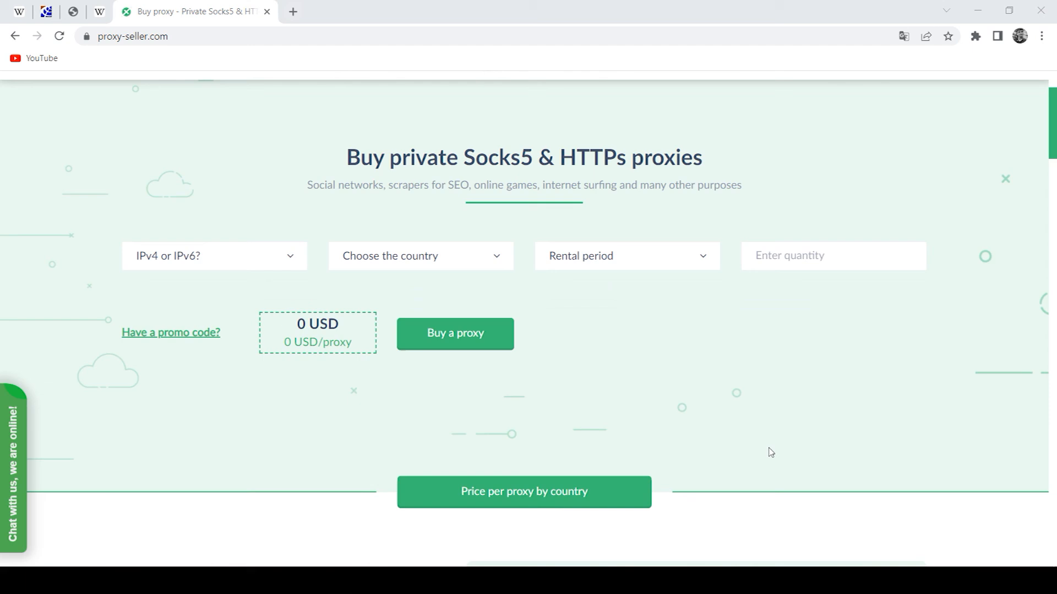
pyautogui.scroll(-3)
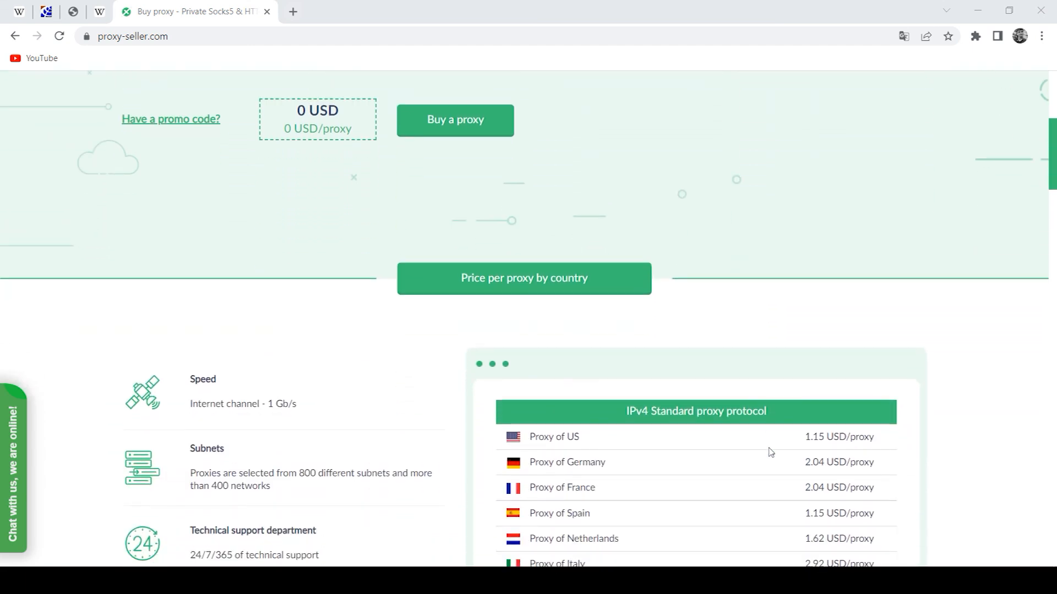
pyautogui.scroll(-3)
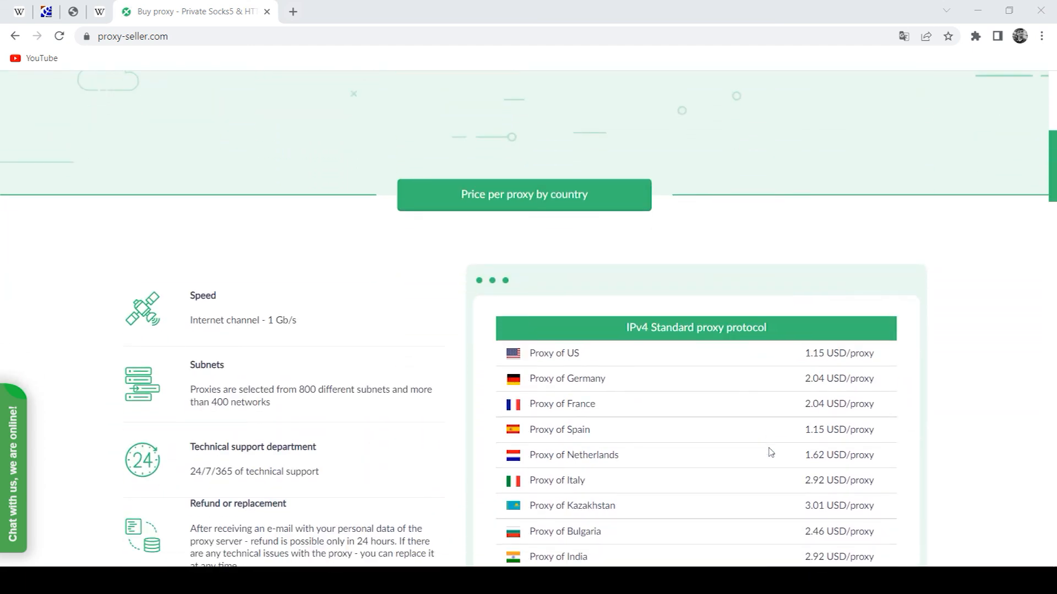
pyautogui.scroll(-3)
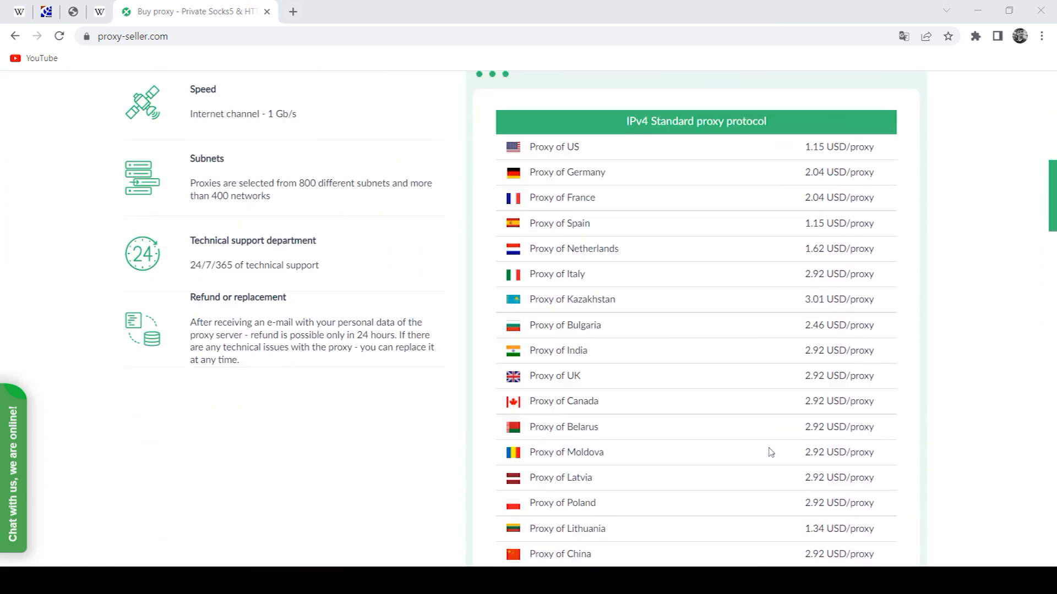
pyautogui.scroll(-3)
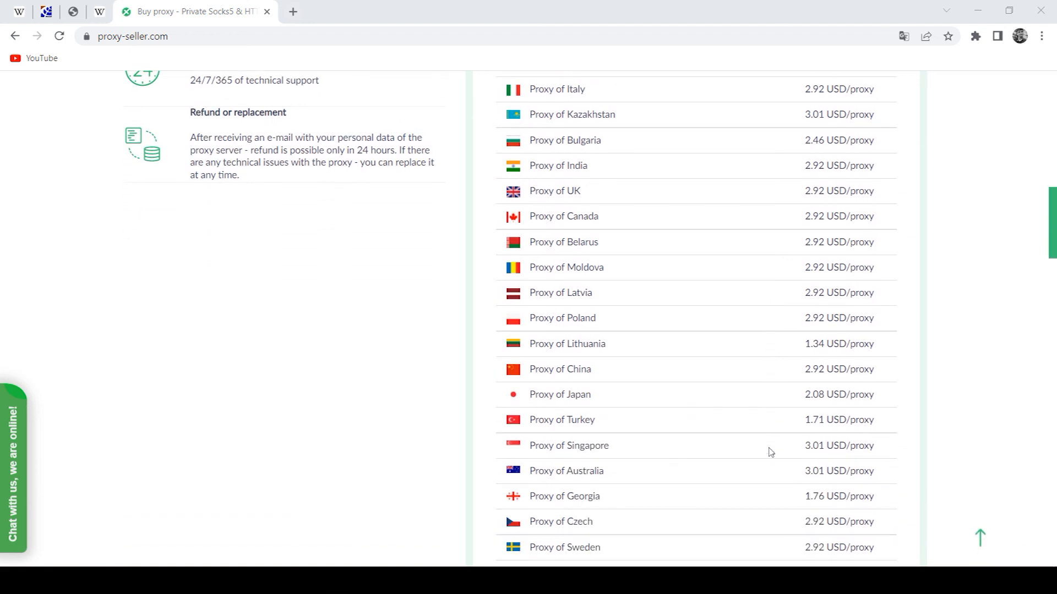